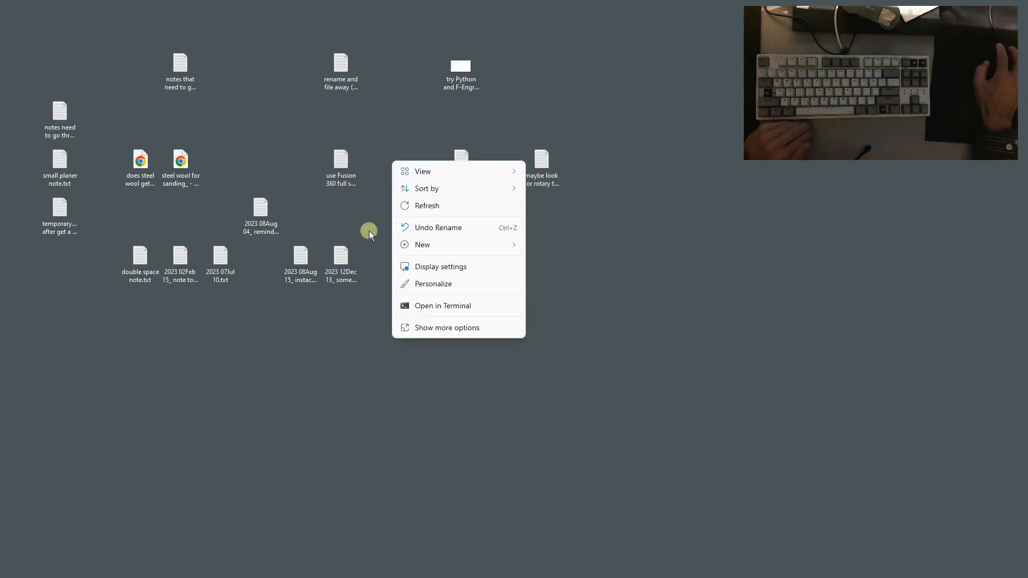
- Check the current New menu, then import the blank-item .reg file, approving UAC and the success message
left_click(422, 244)
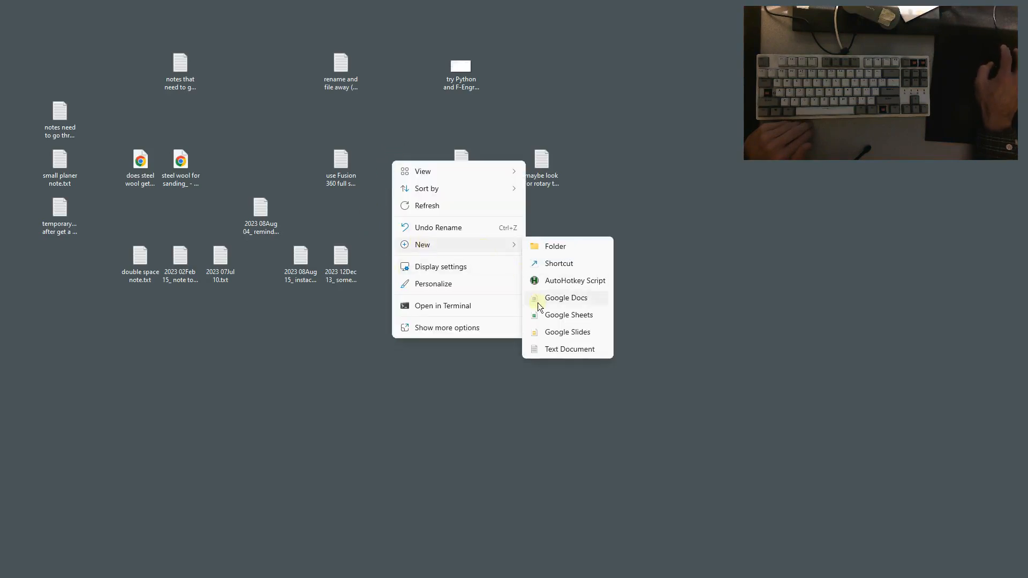
mouse_move(607, 355)
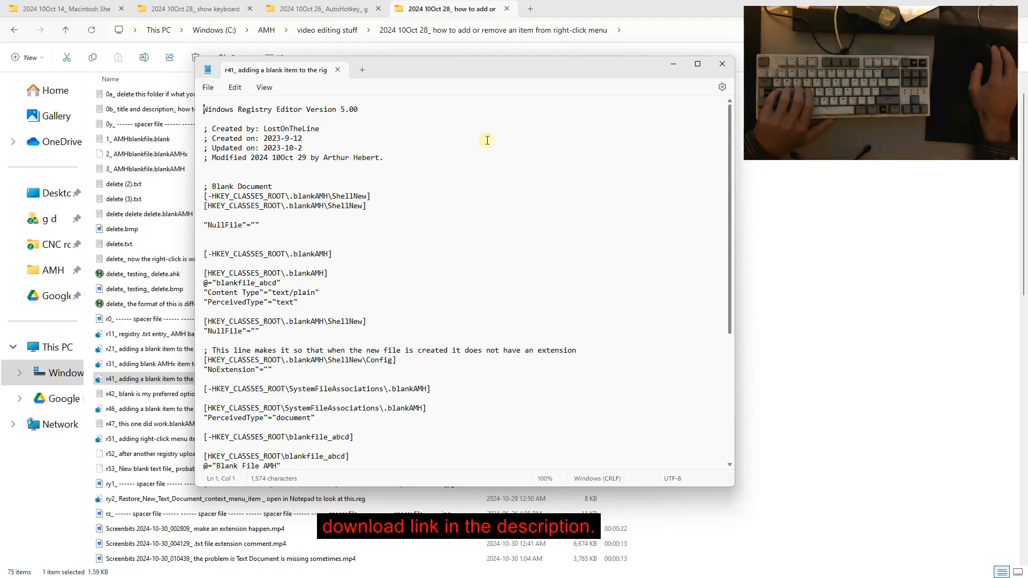
scroll("down", 3)
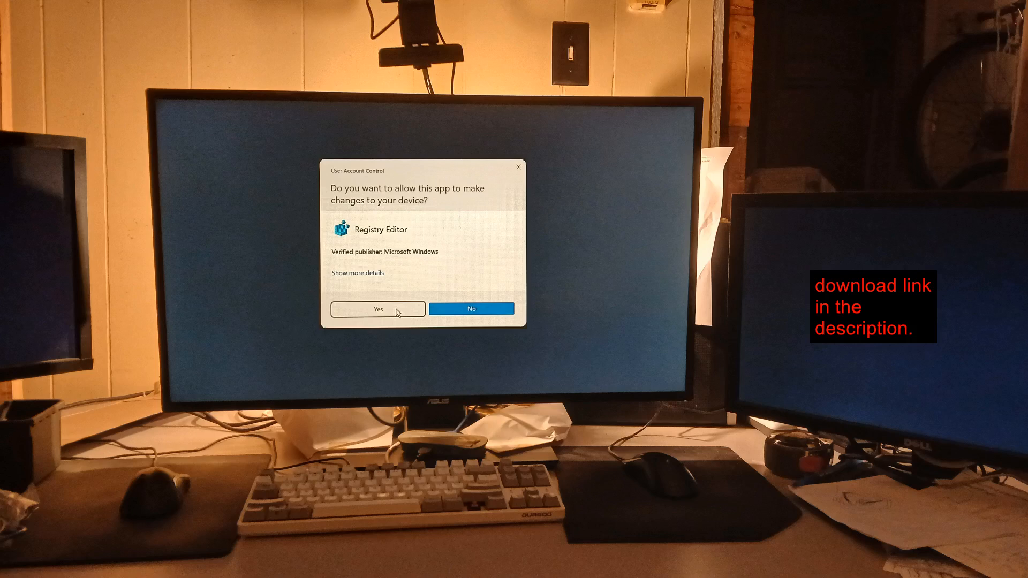
left_click(377, 309)
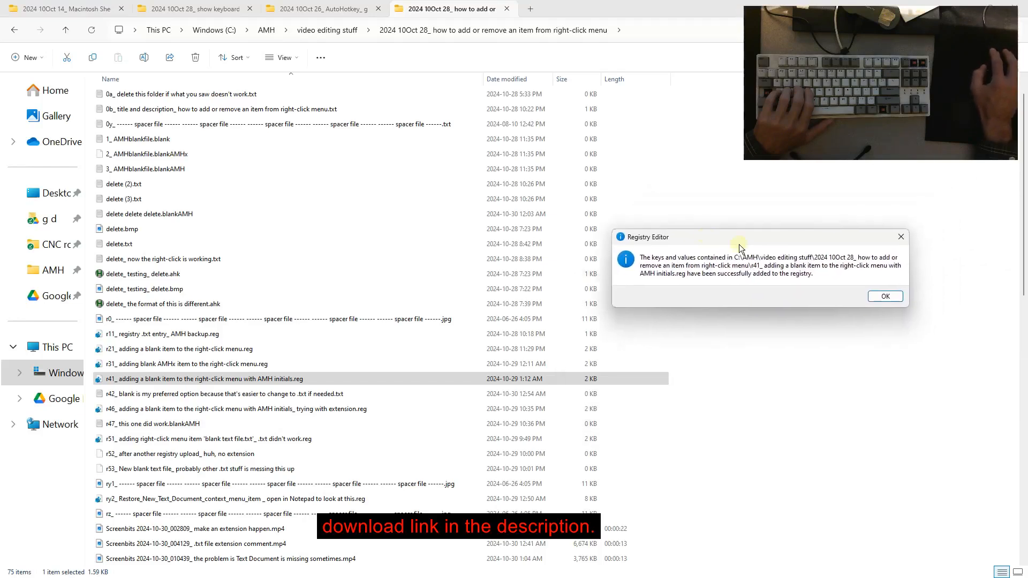
left_click(885, 296)
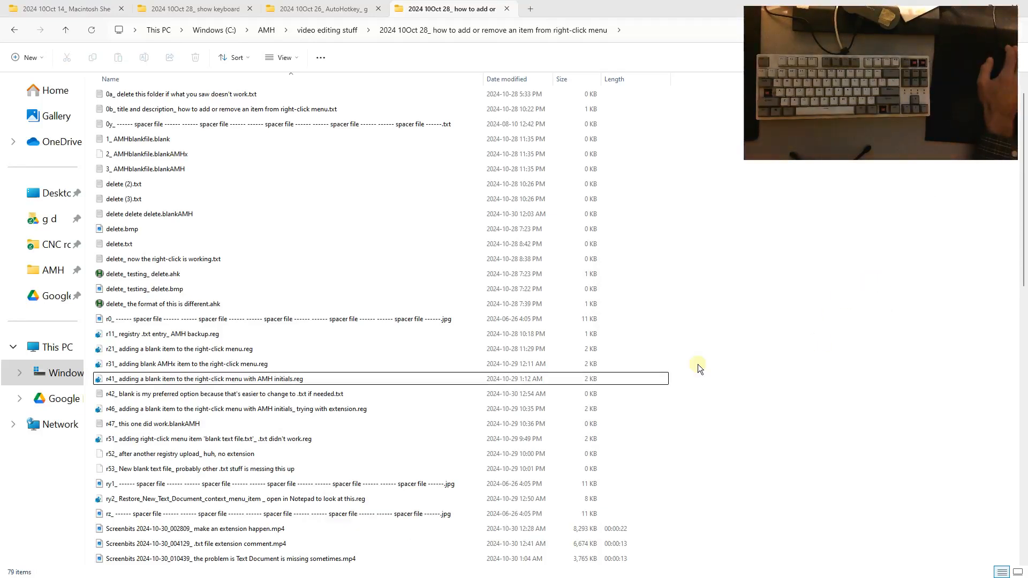
- Create a 'New Blank File AMH' file from the New menu, keeping its default name
scroll("down", 3)
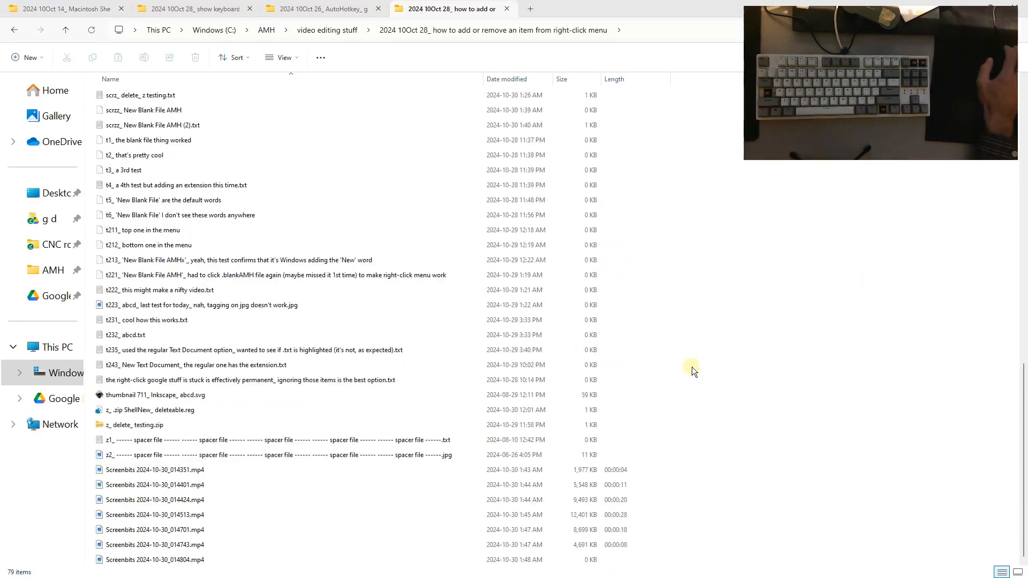
right_click(693, 372)
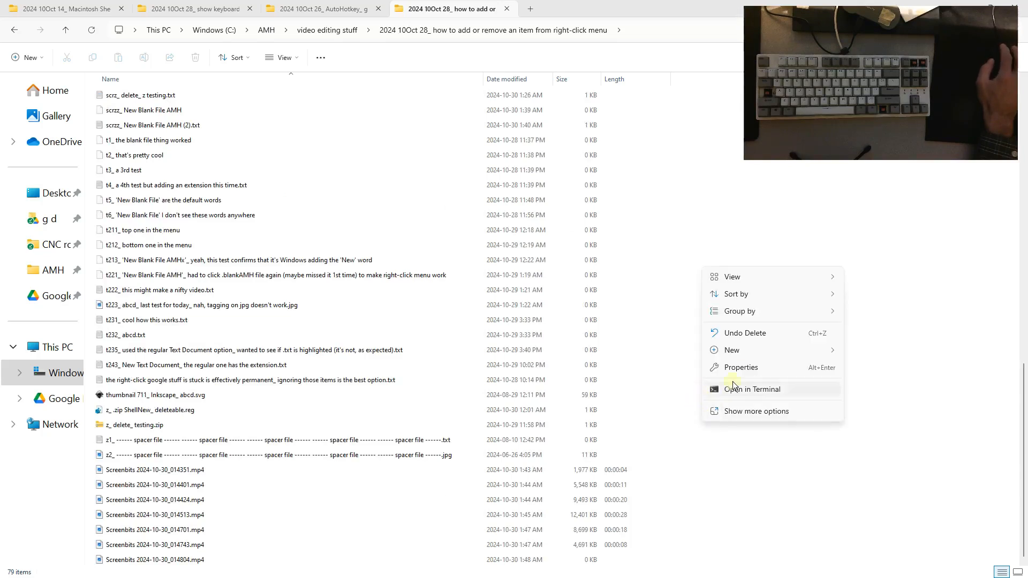
left_click(732, 349)
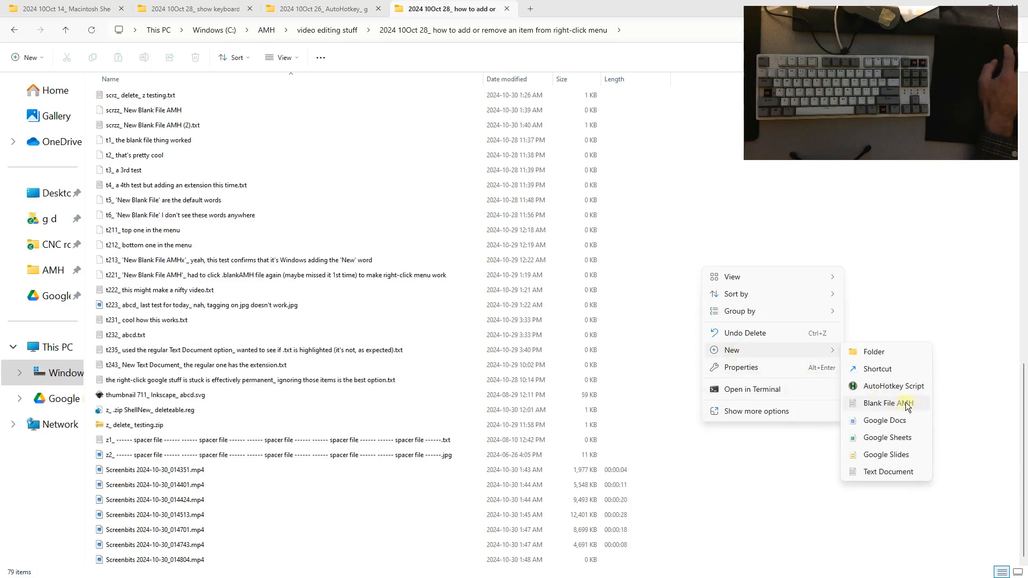
left_click(887, 404)
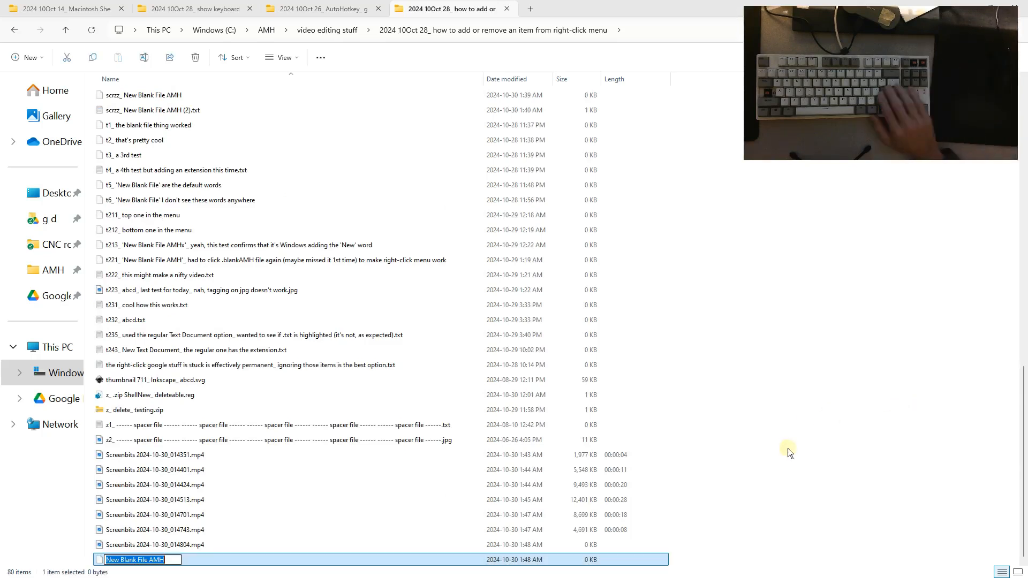
key("enter")
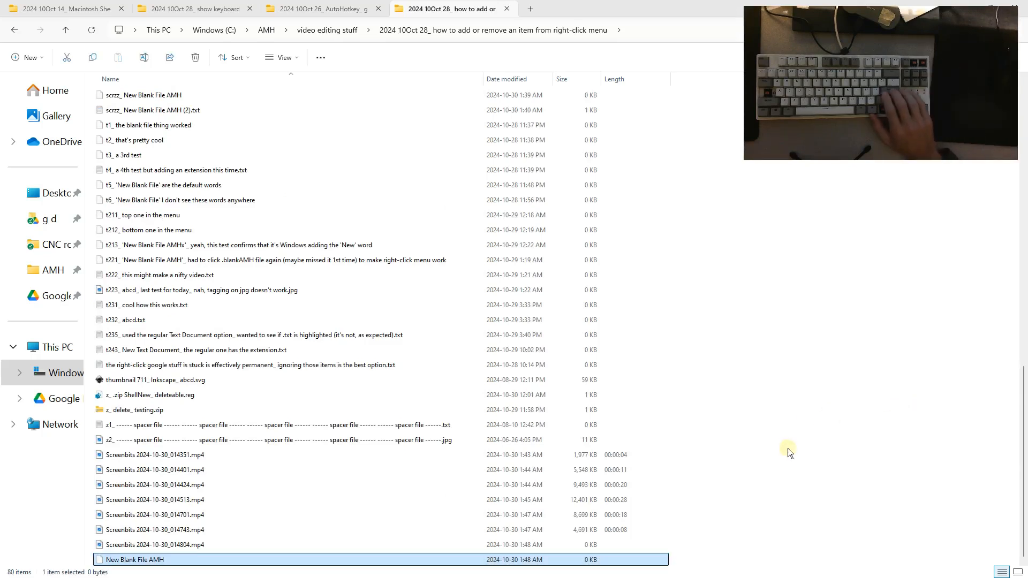
double_click(135, 559)
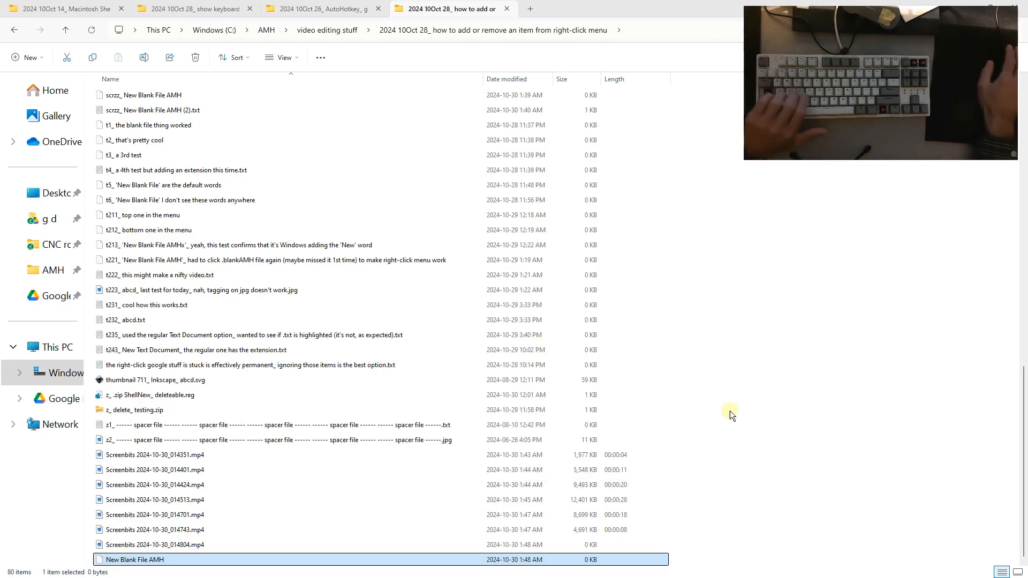
- Create another Blank File AMH file and rename it to testing.txt
right_click(729, 415)
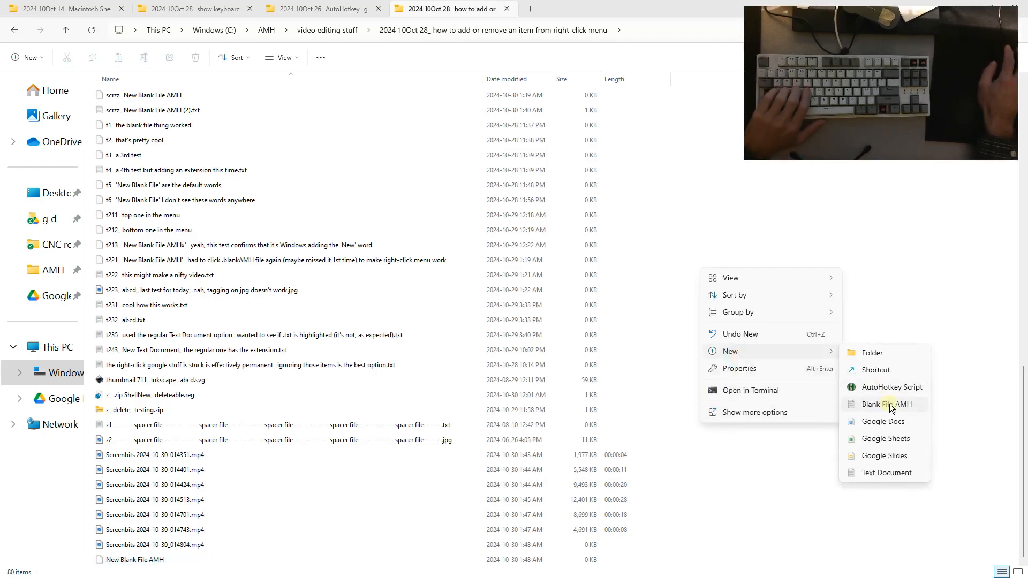
left_click(886, 404)
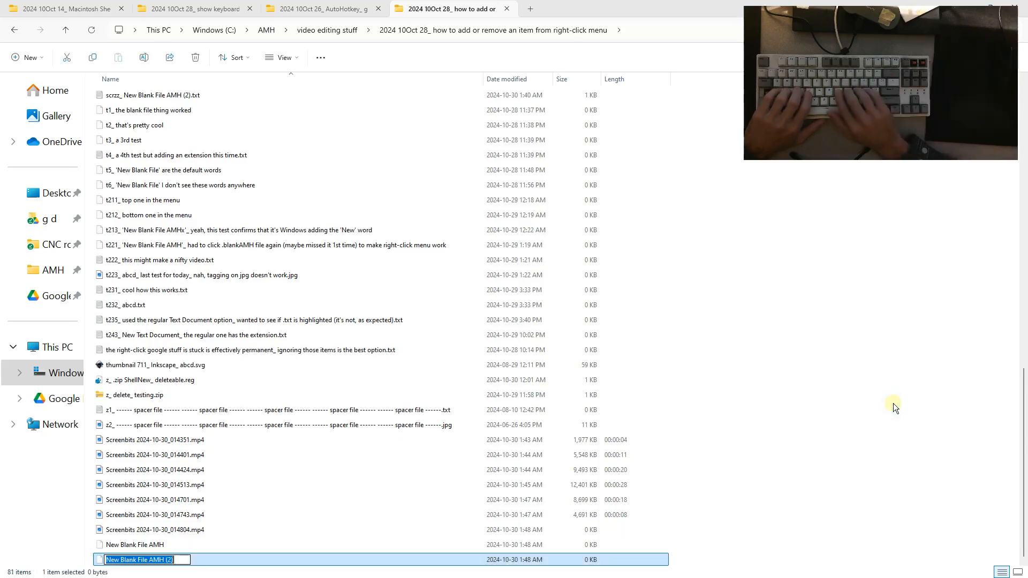
type("testing.txt")
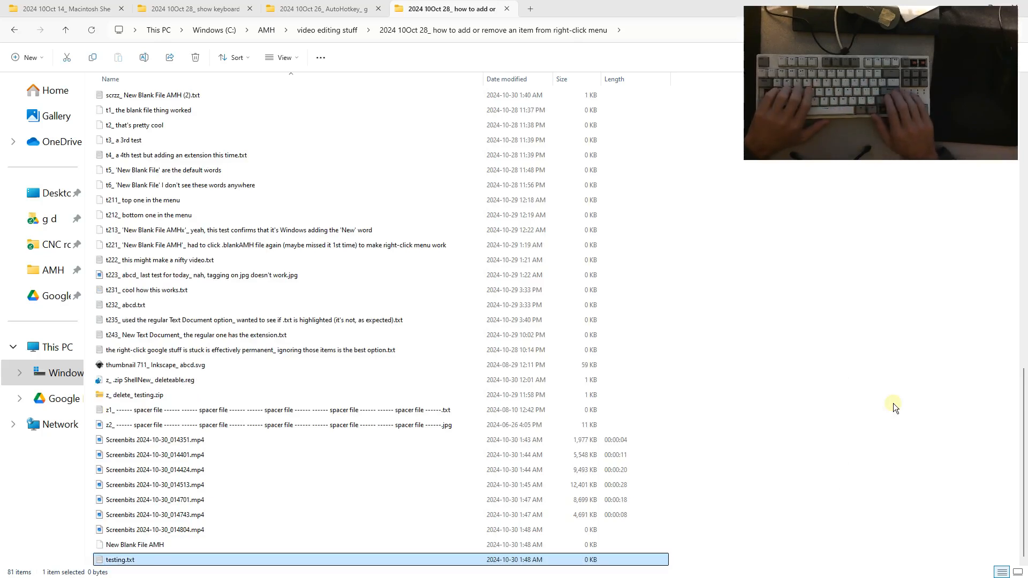
- Open testing.txt in Notepad and write 'this works ok.' into it
double_click(120, 559)
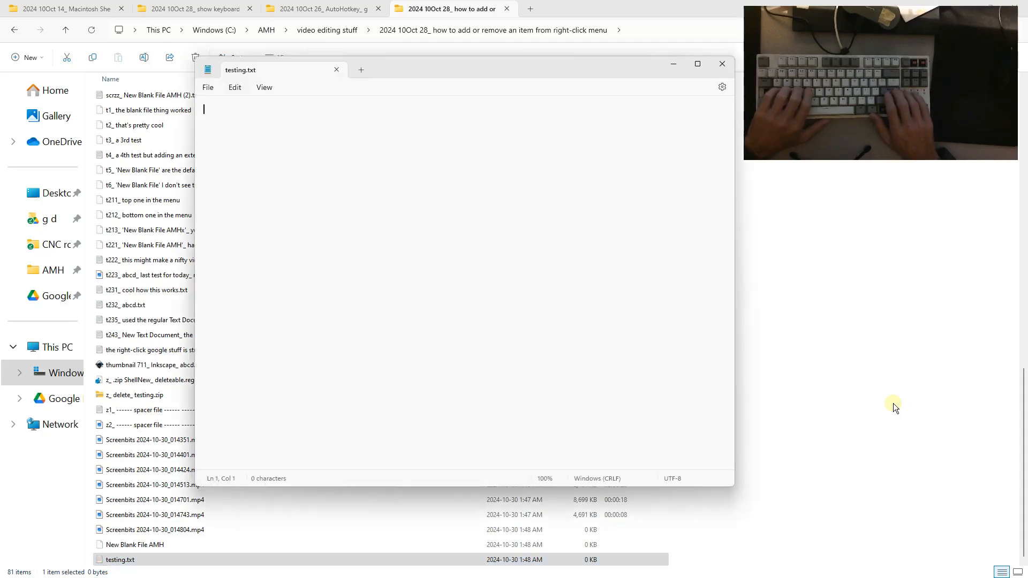
type("this wo")
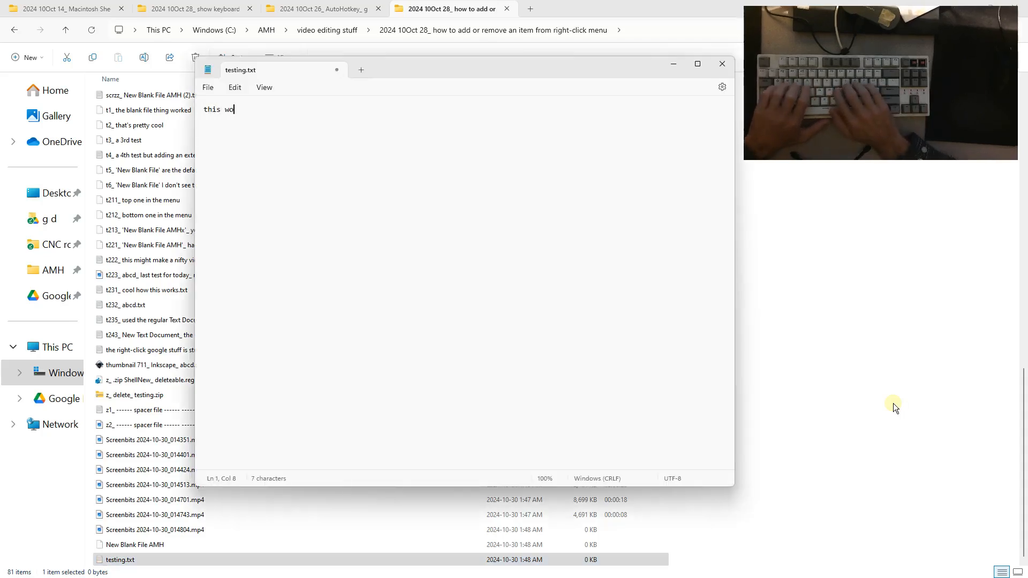
type("rks o")
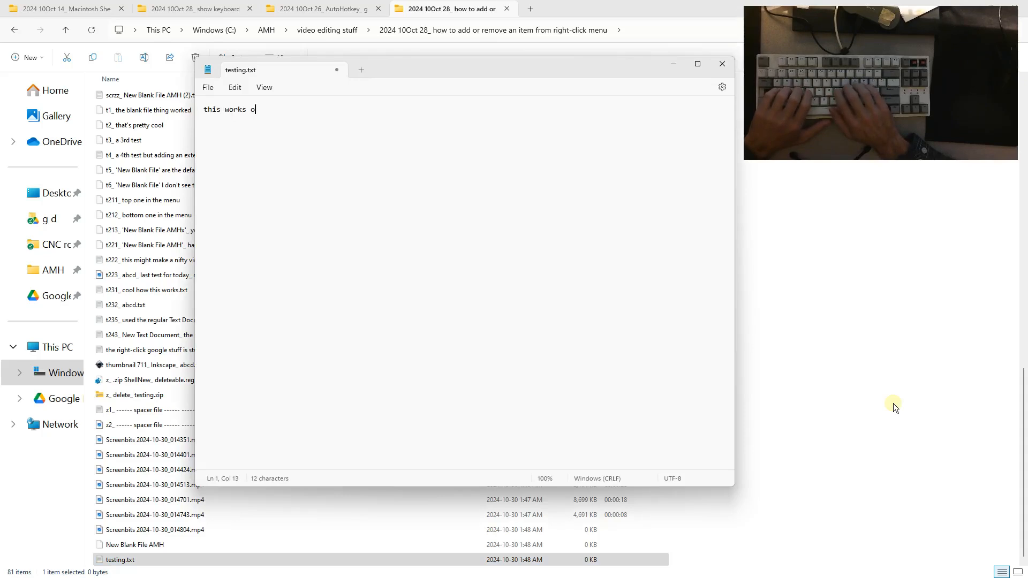
type("k.")
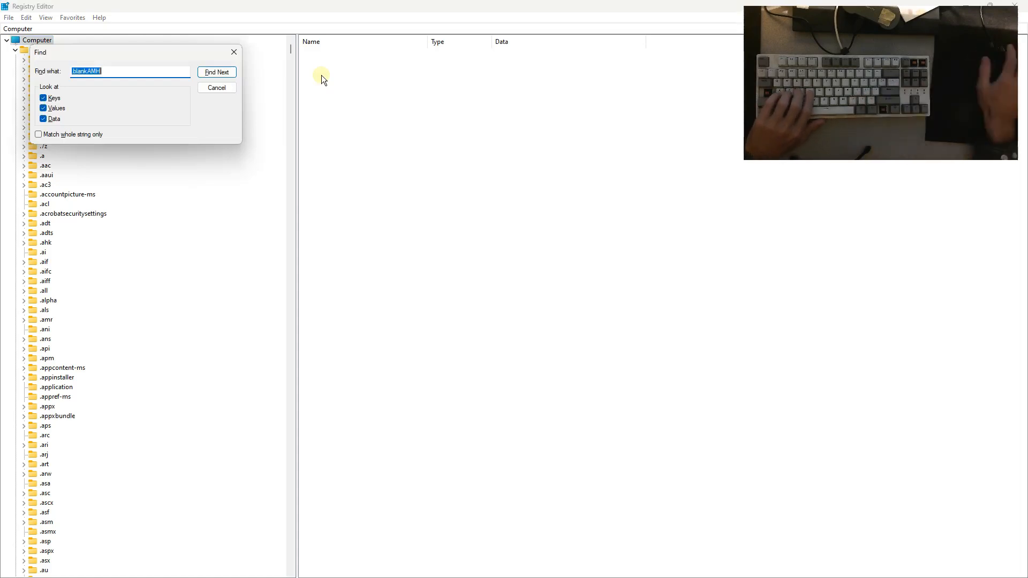
- Locate the .blankAMH key, expand its ShellNew subkey and look at the neighbouring .blend key
left_click(217, 71)
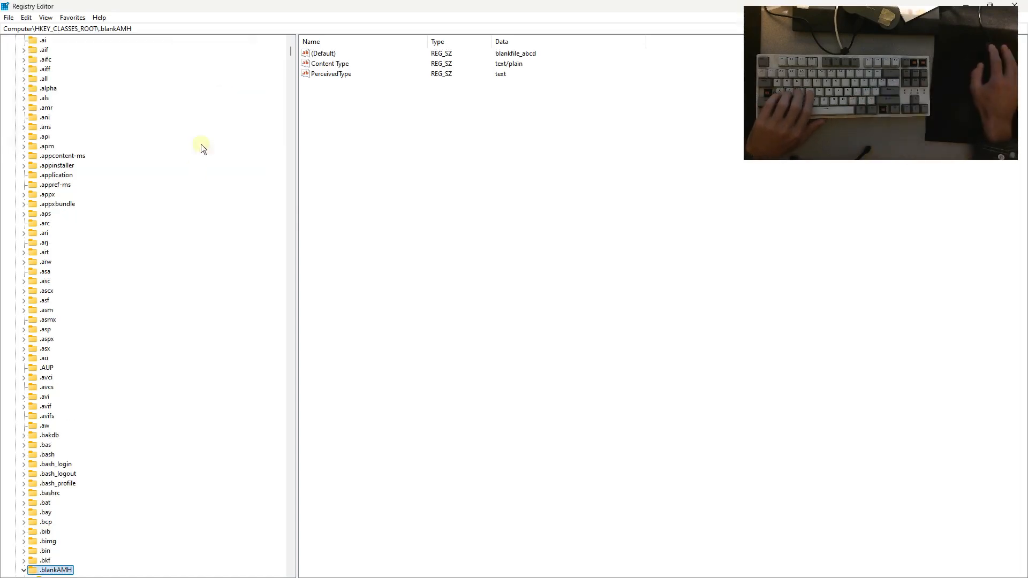
left_click(24, 570)
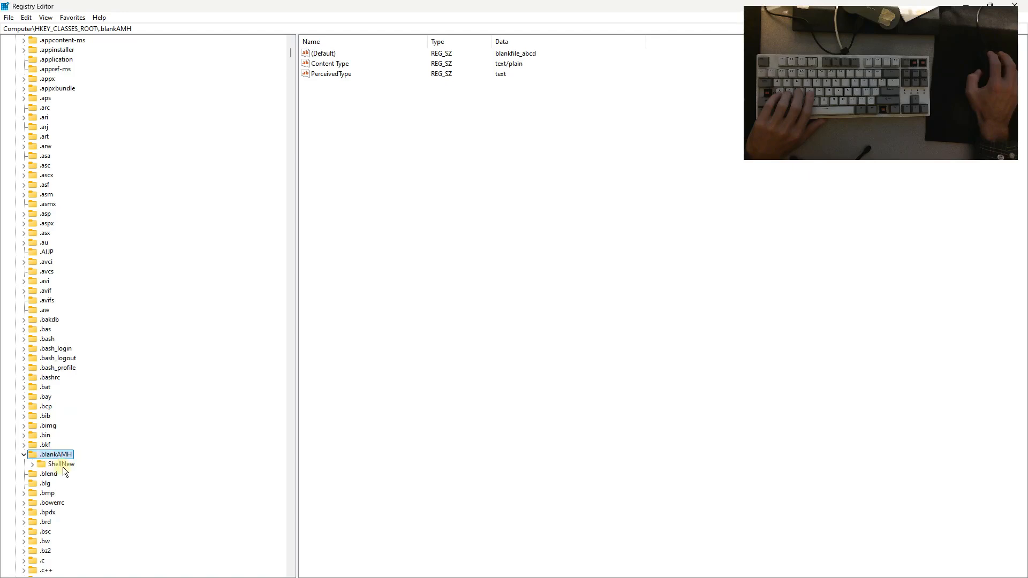
mouse_move(331, 105)
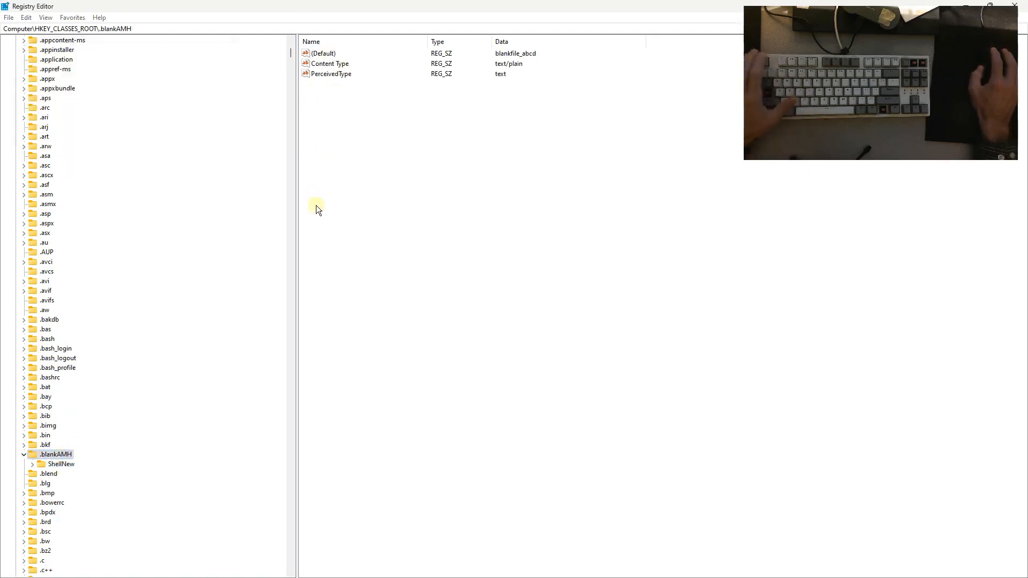
left_click(48, 473)
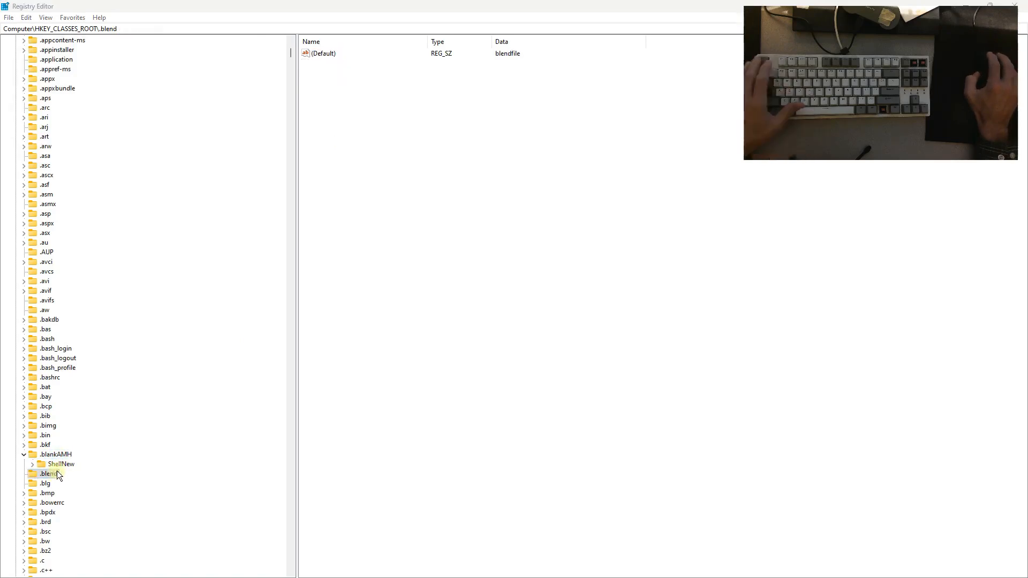
left_click(50, 474)
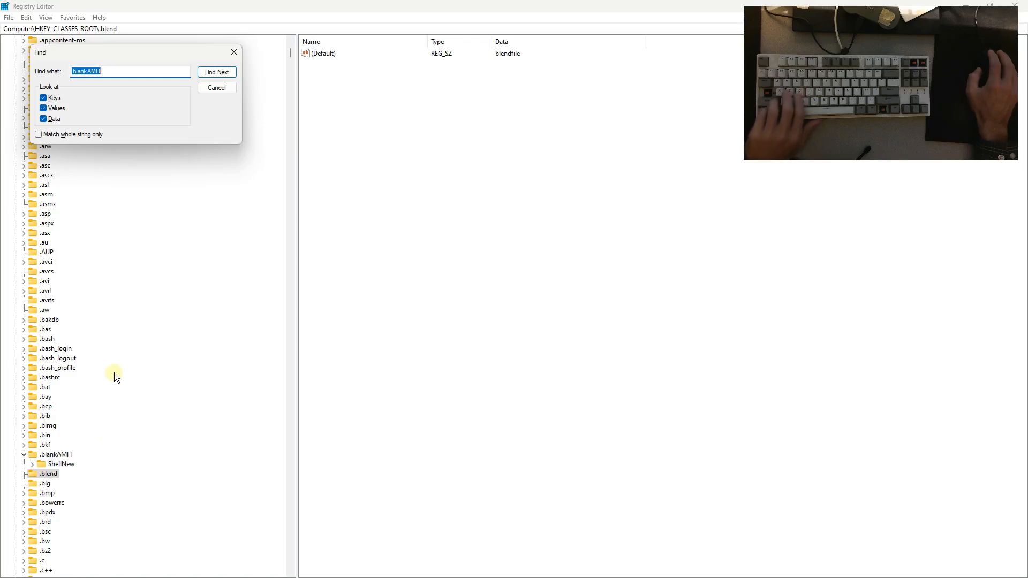
- Search the registry for 'Blank File AMH' and inspect blankfile_abcd's default value without changing it
key("Win+V")
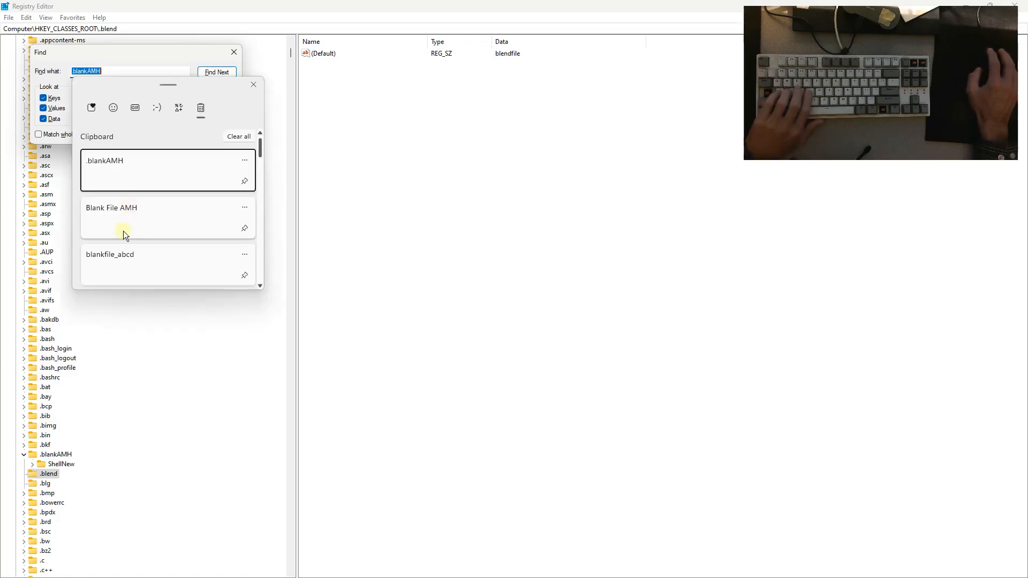
left_click(130, 216)
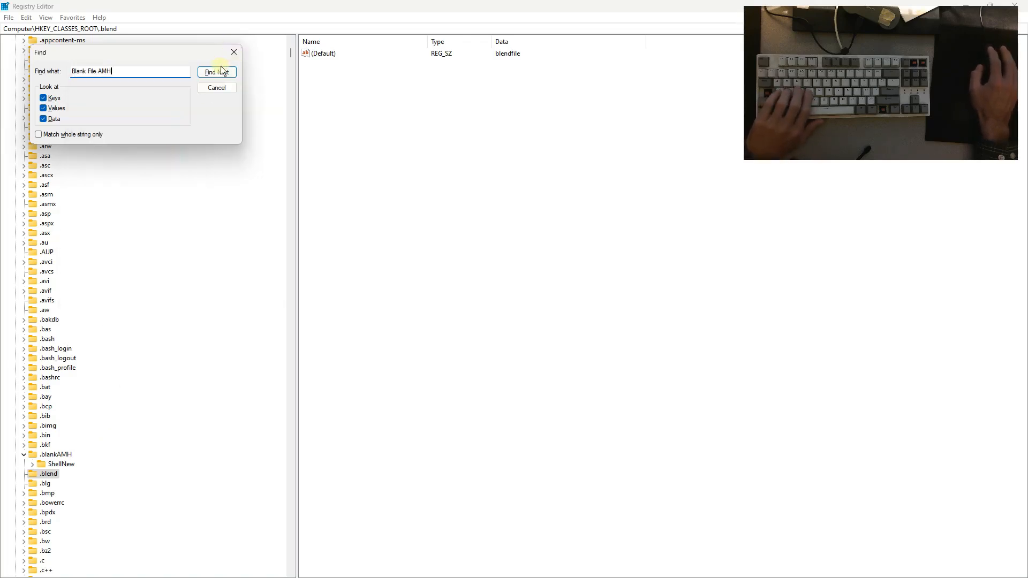
left_click(216, 72)
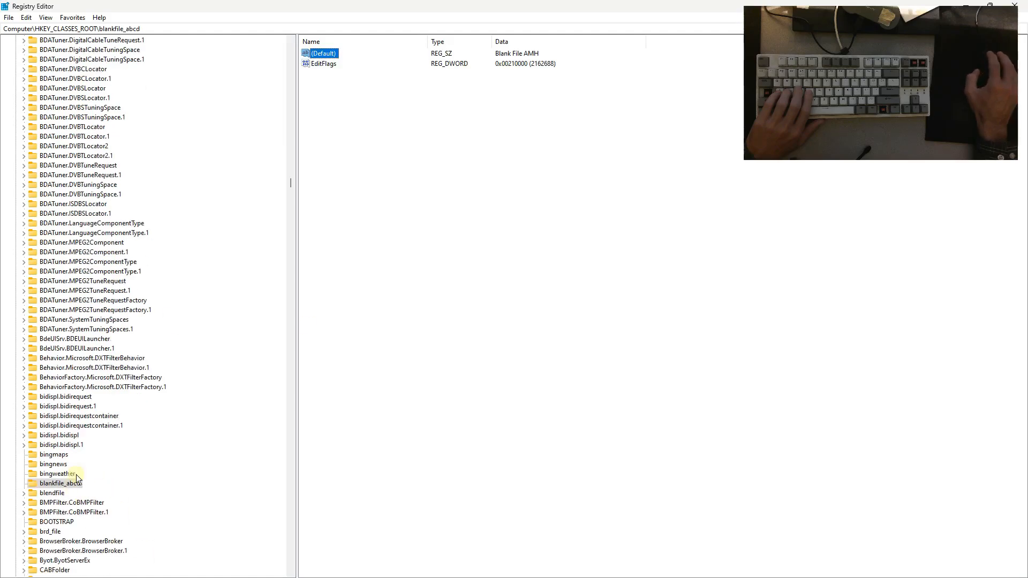
double_click(321, 54)
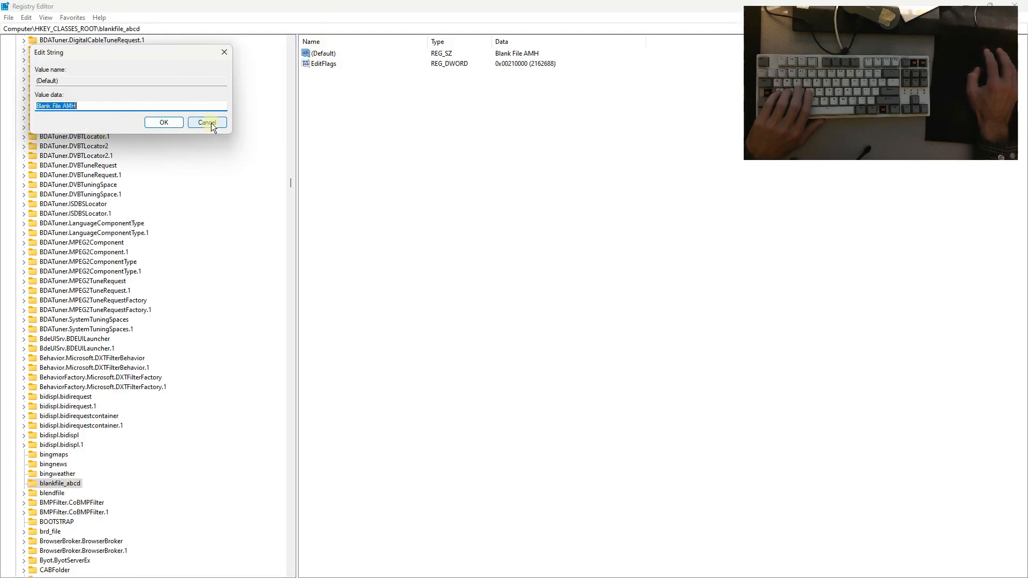
left_click(207, 122)
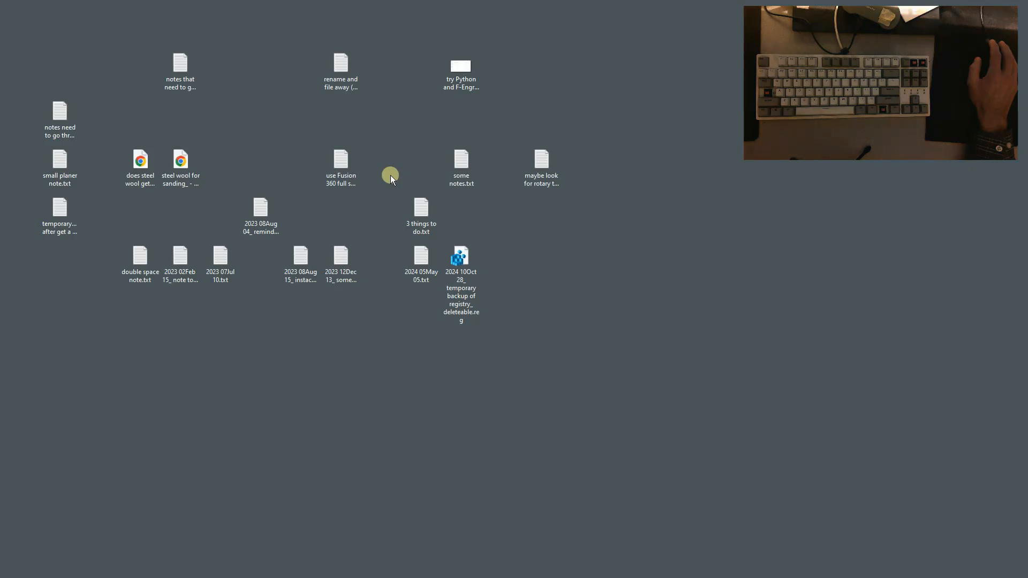
- Show the desktop's New menu, which now lists Blank File AMH
right_click(389, 178)
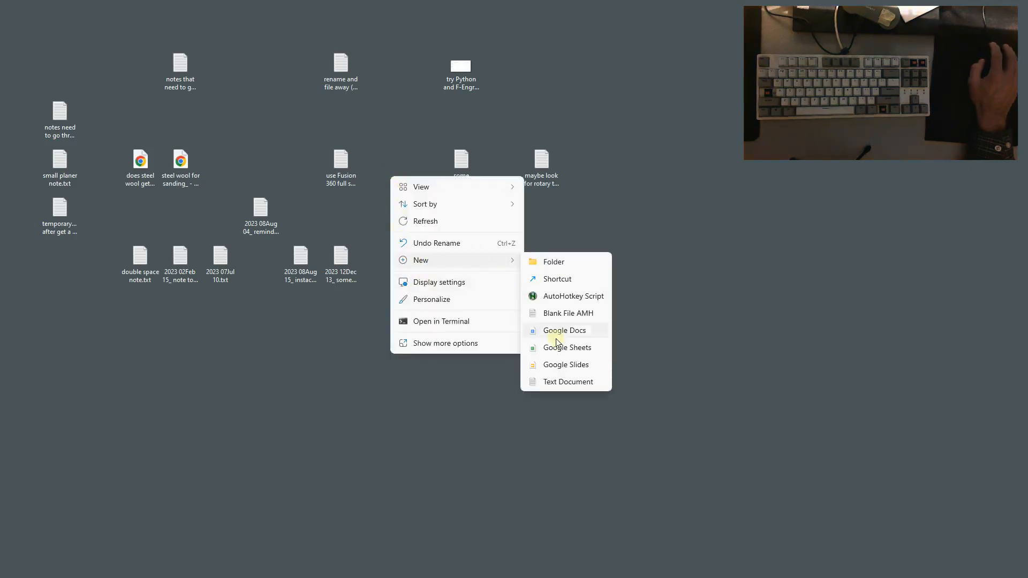
mouse_move(568, 381)
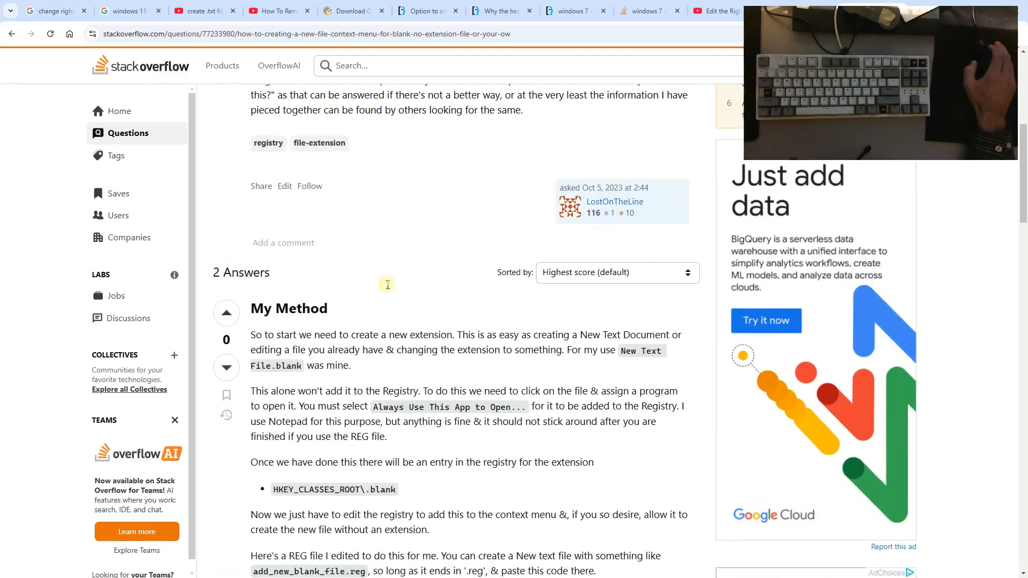
- Review each open reference tab, ending on the ShellNew registry key description page
scroll("down", 3)
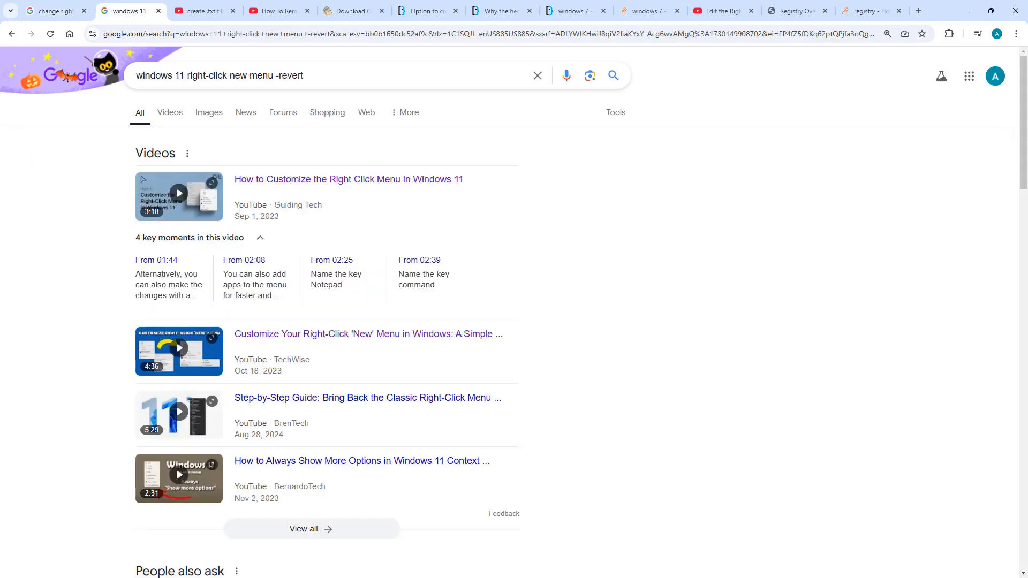
left_click(197, 10)
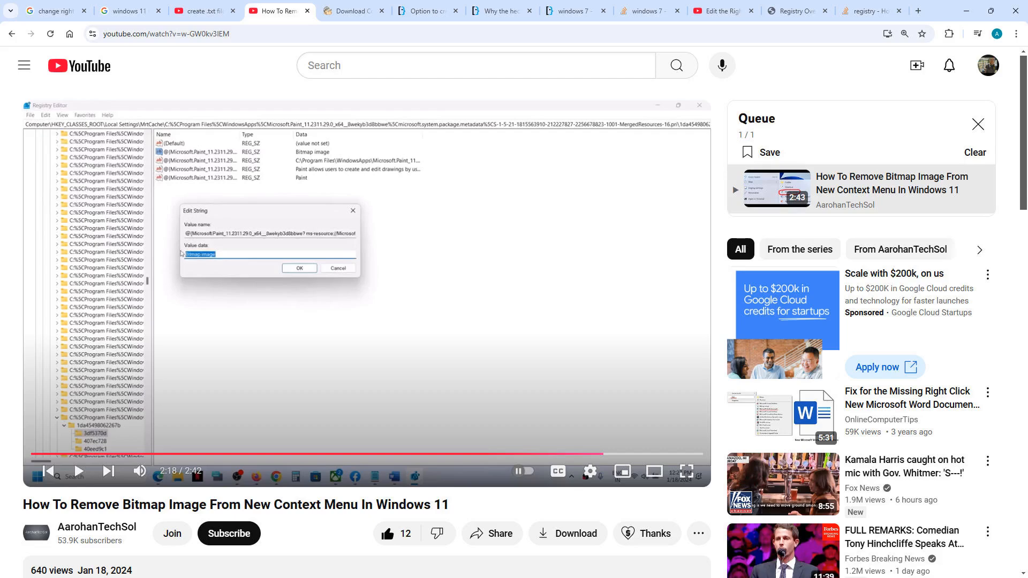
left_click(352, 11)
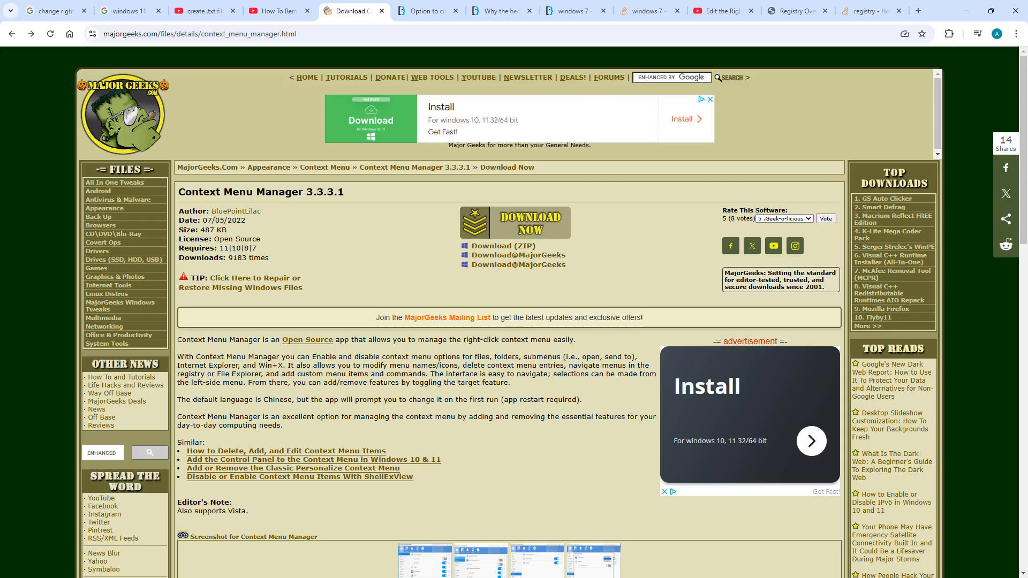
left_click(425, 11)
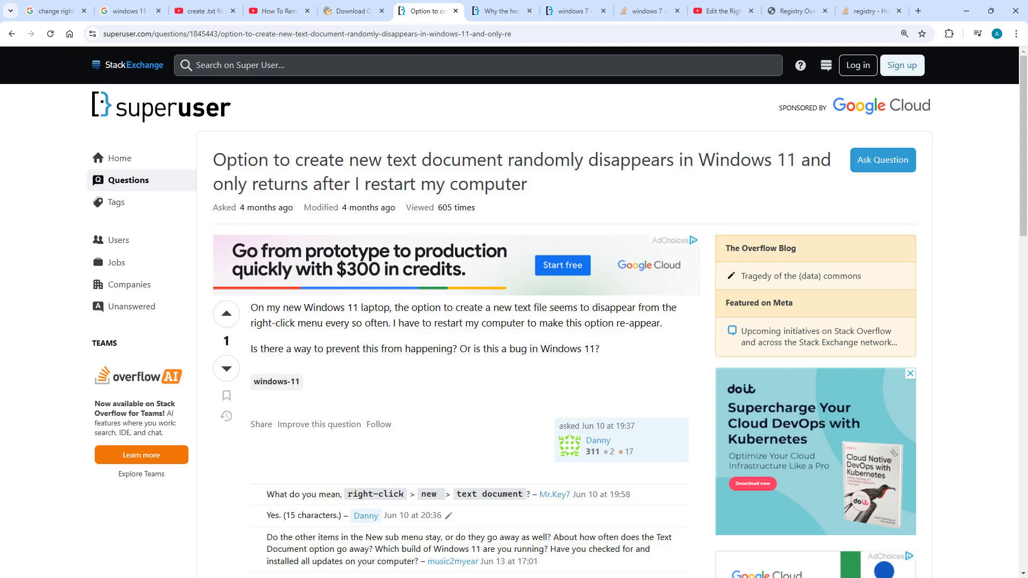
left_click(500, 10)
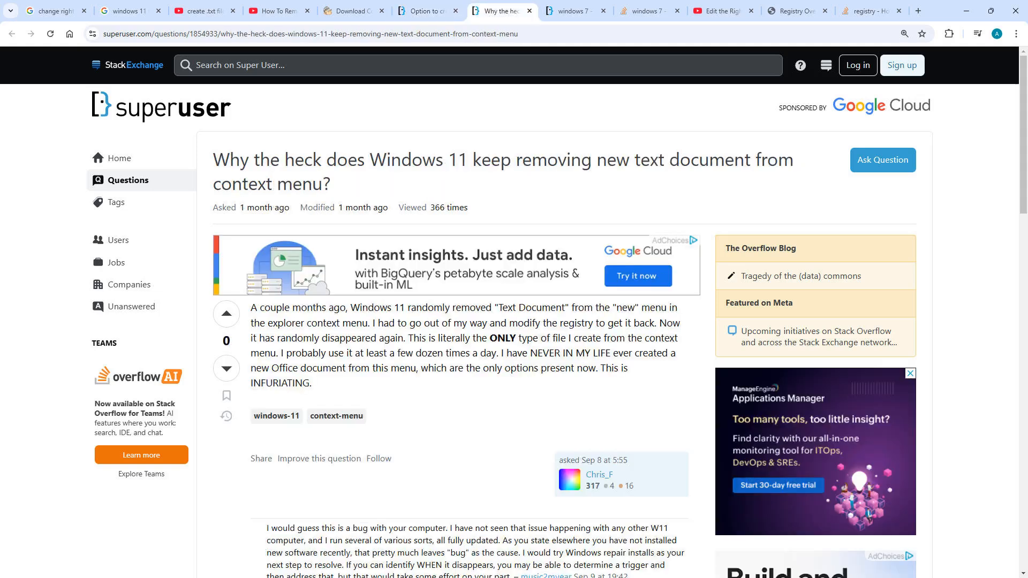
left_click(575, 10)
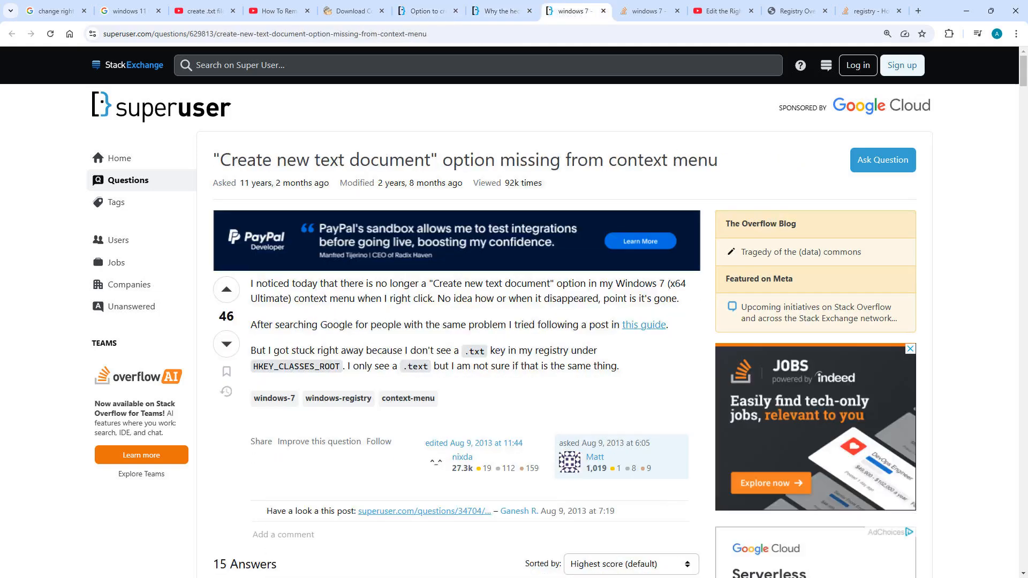
left_click(647, 10)
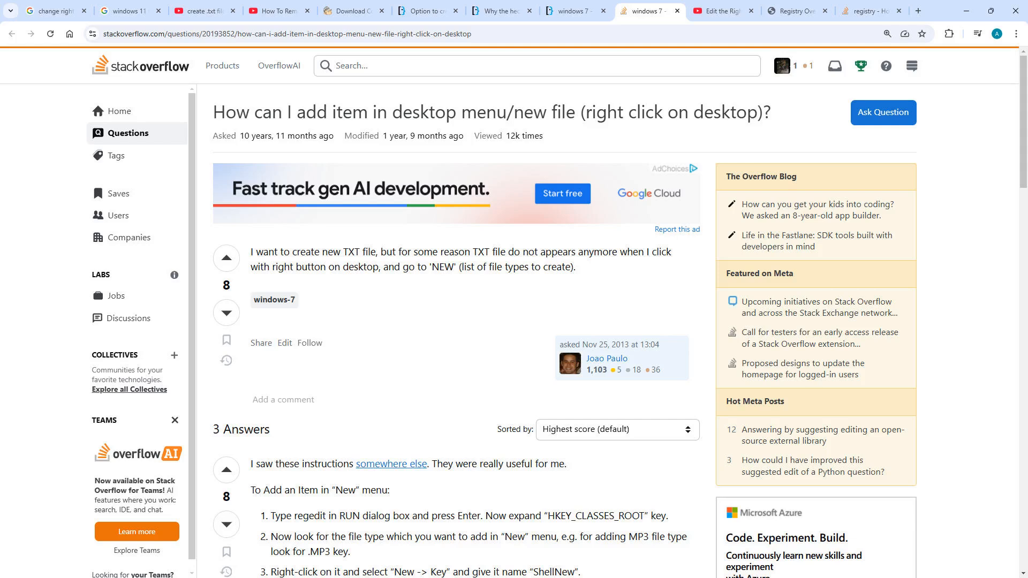
left_click(721, 11)
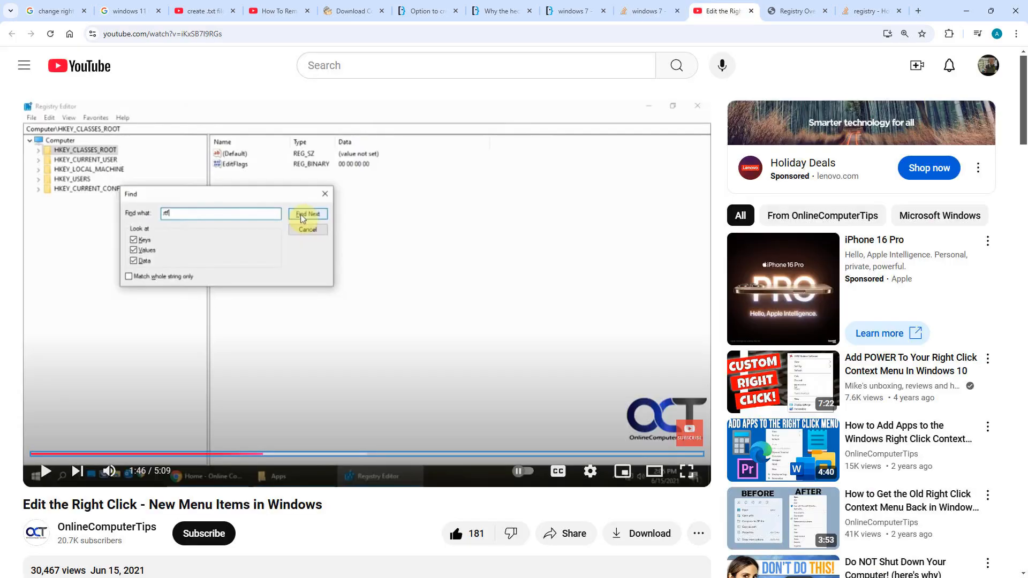
left_click(793, 11)
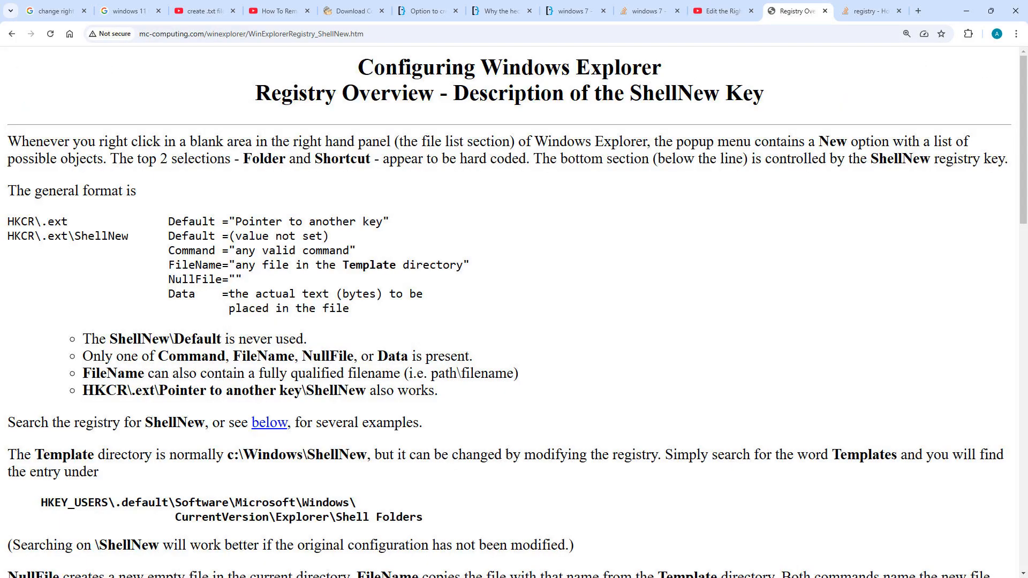
left_click(870, 11)
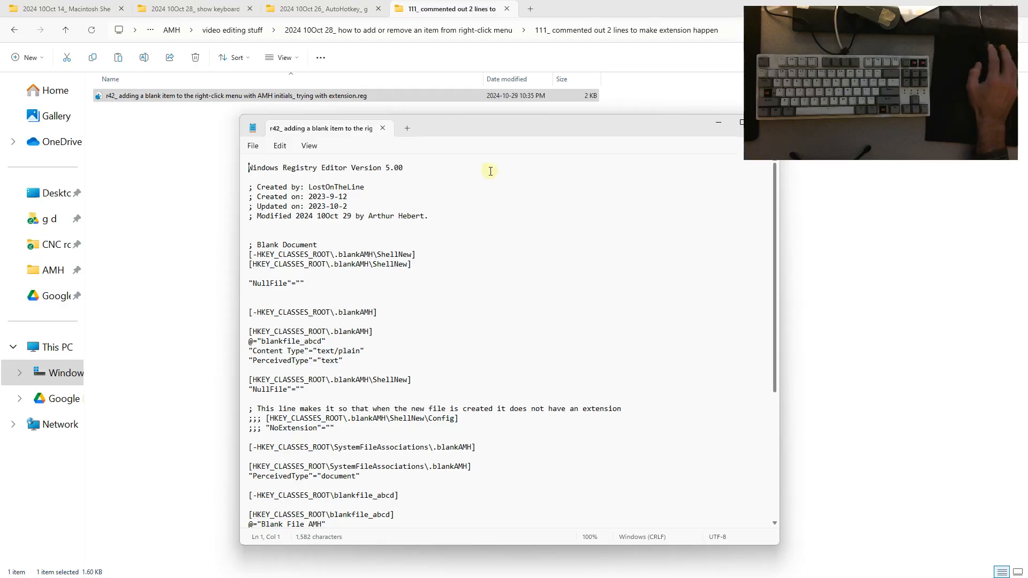
mouse_move(328, 396)
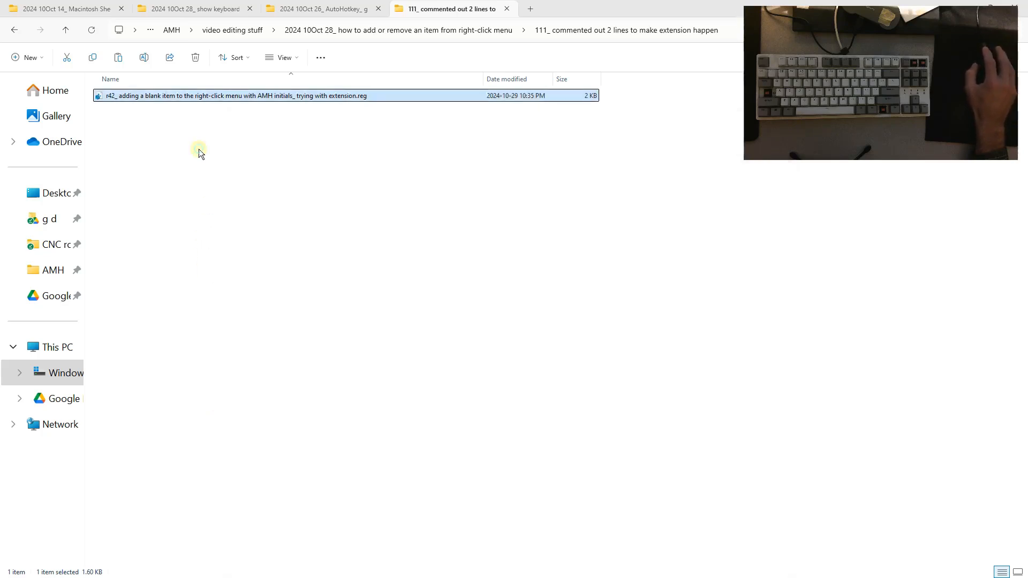
- Show the tutorial folder's New menu listing the available item types
right_click(200, 153)
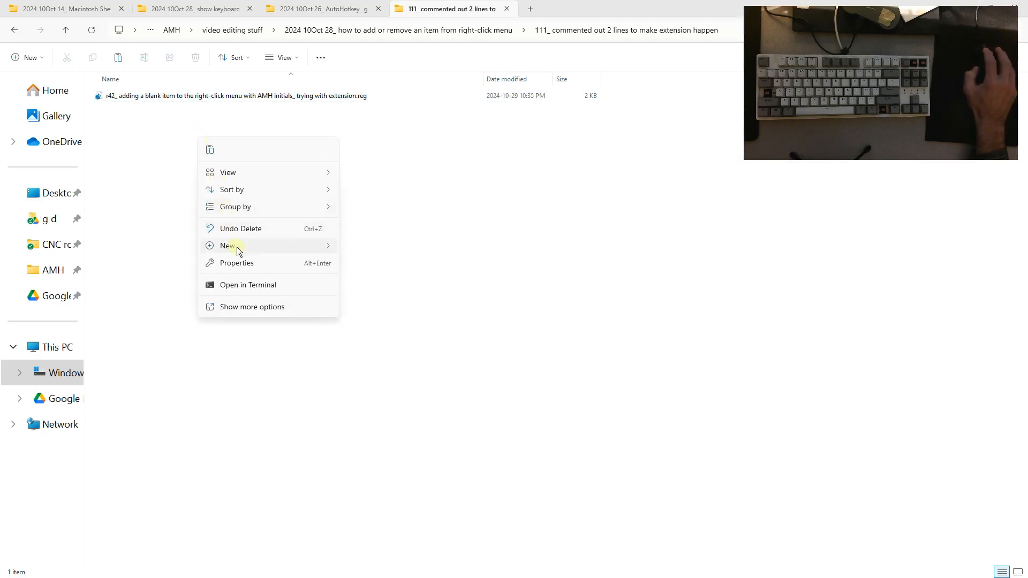
left_click(229, 245)
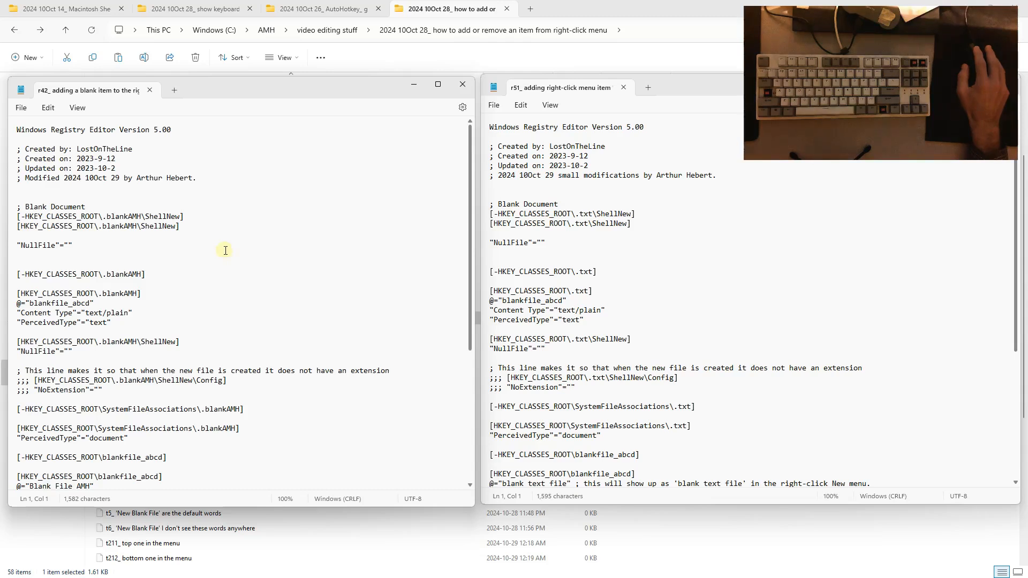
mouse_move(102, 235)
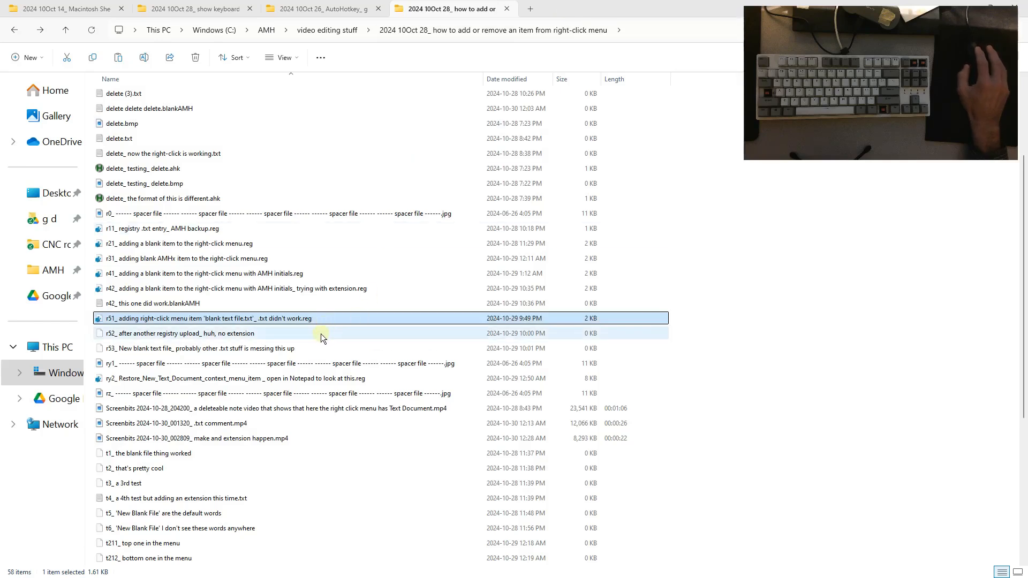
mouse_move(348, 353)
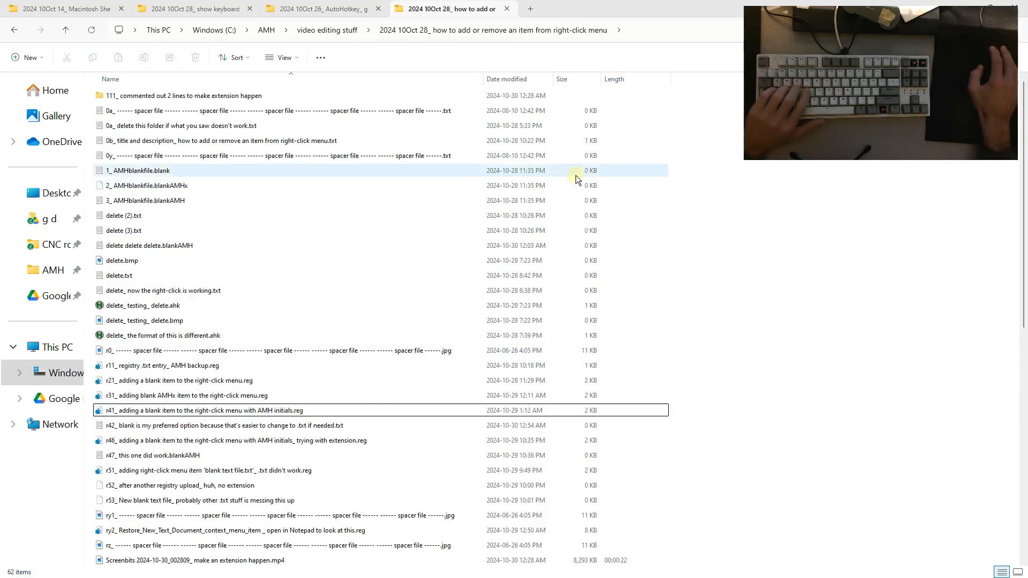
mouse_move(466, 127)
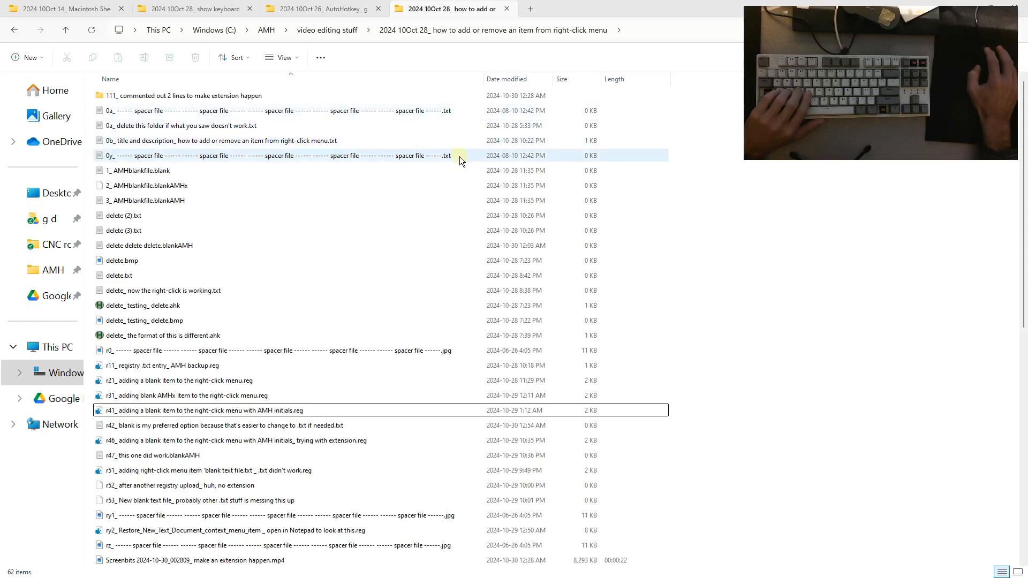
mouse_move(654, 155)
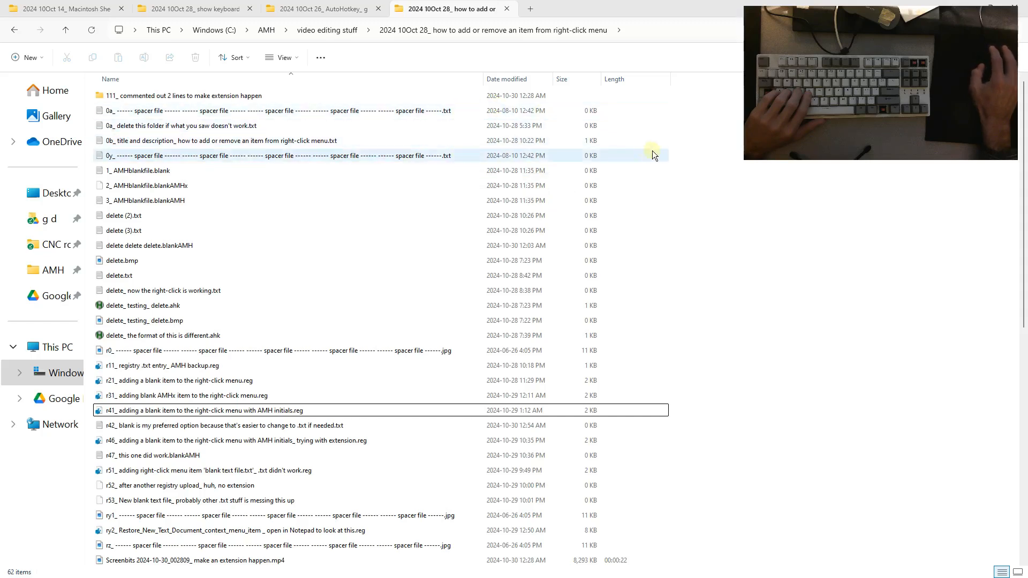